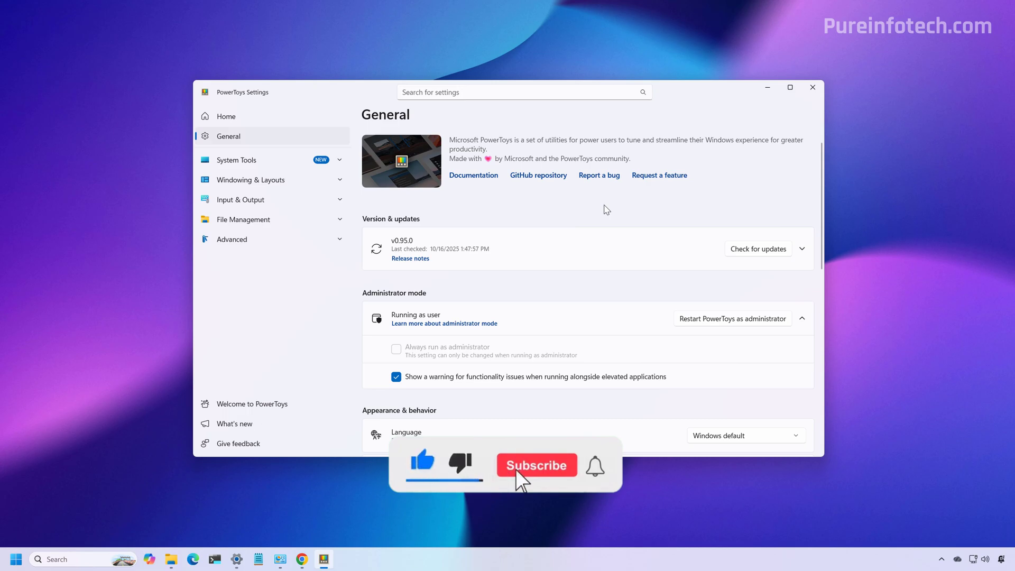
- Run 'winget install --id Microsoft.PowerToys' in Terminal Preview launched as administrator
left_click(537, 465)
type("term")
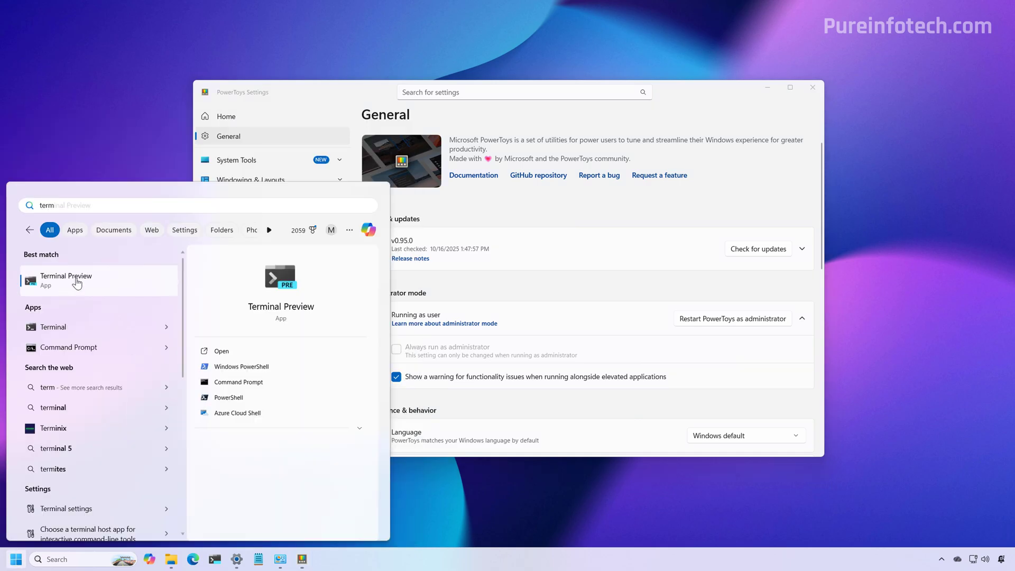
right_click(77, 281)
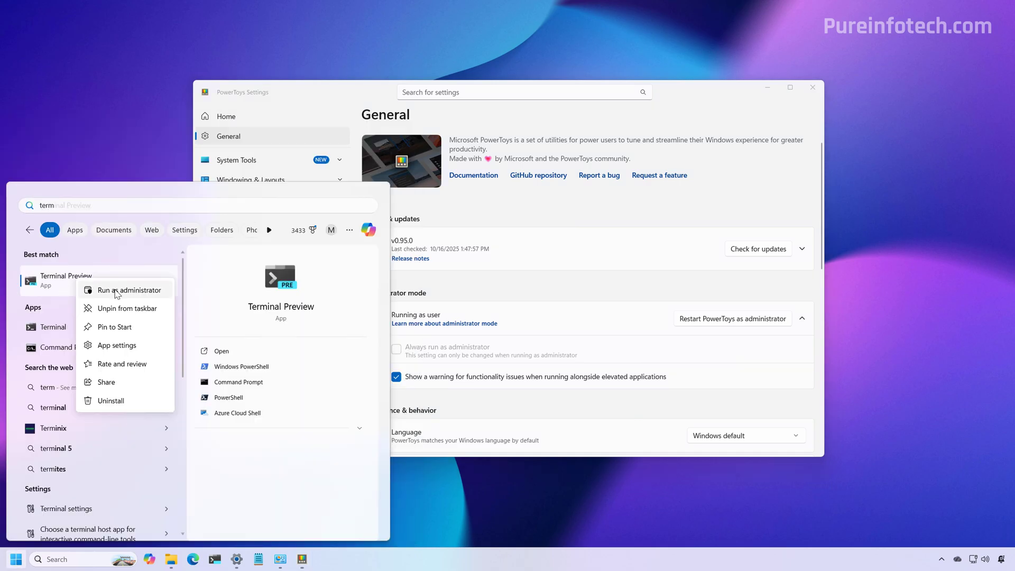
left_click(129, 290)
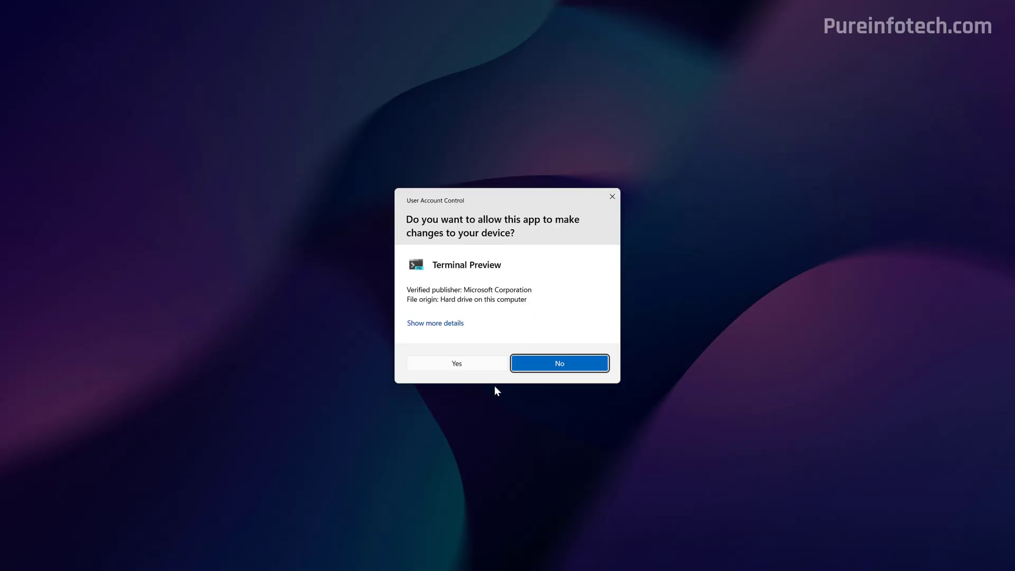
left_click(457, 363)
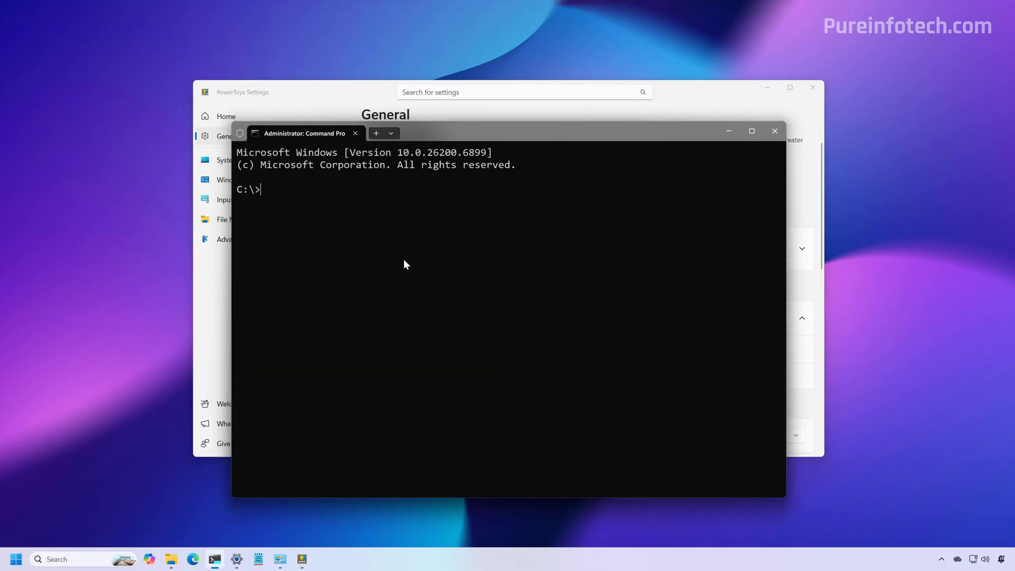
type("winget install --id Microsoft.PowerToys")
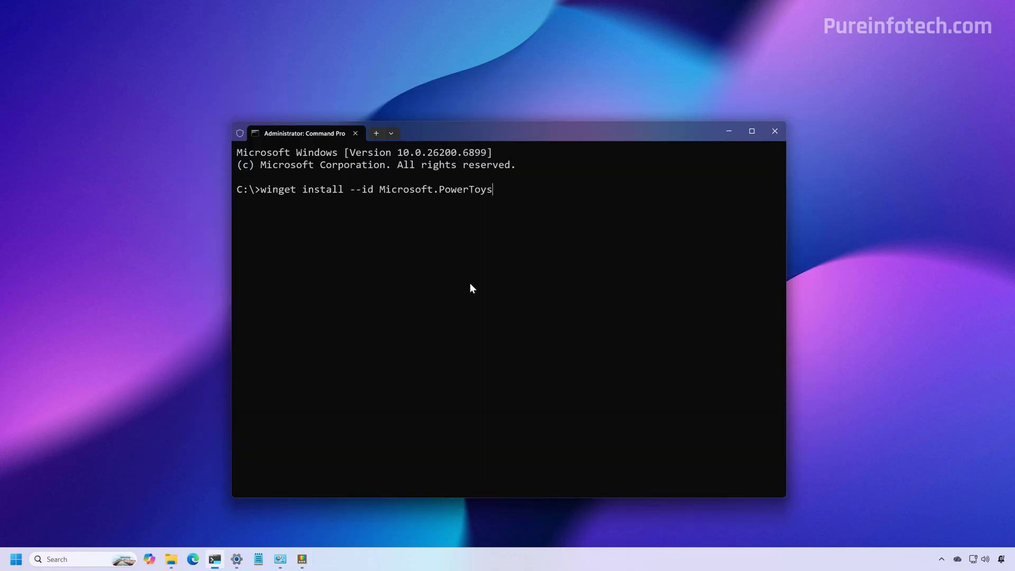
key("Enter")
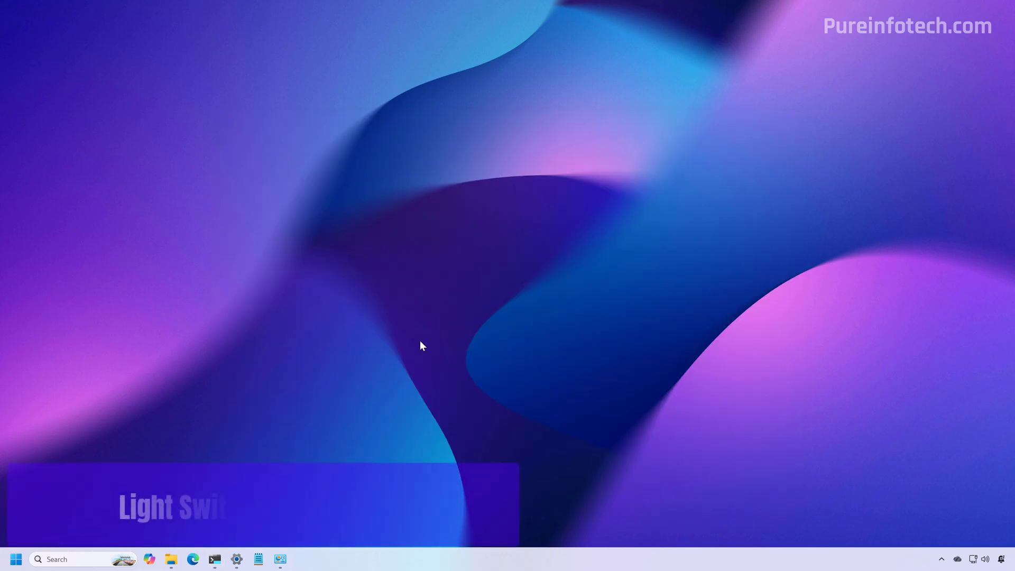
- Open Light Switch under System Tools and toggle Enable Light Switch off and back on
left_click(14, 559)
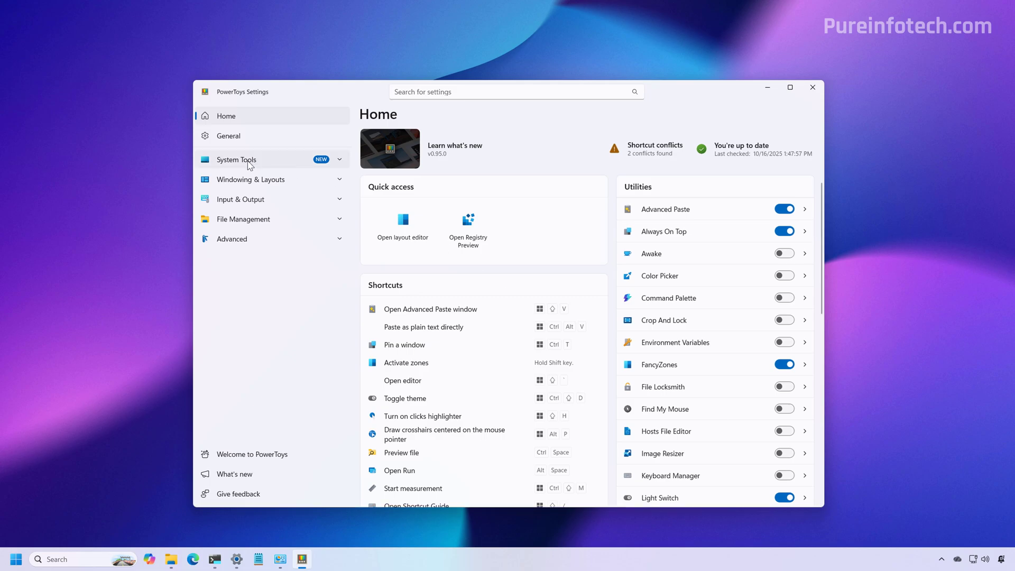
left_click(236, 159)
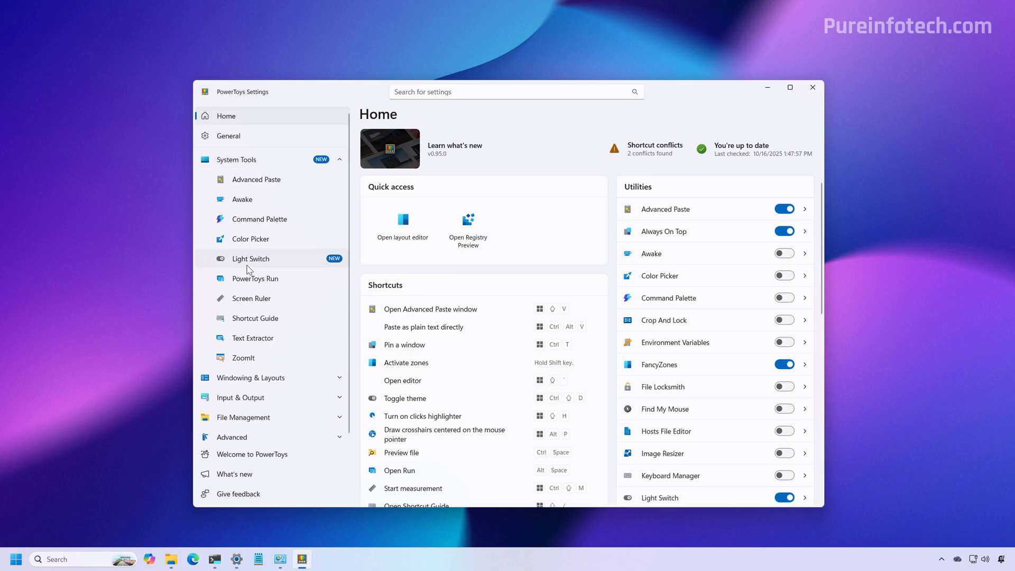
left_click(250, 259)
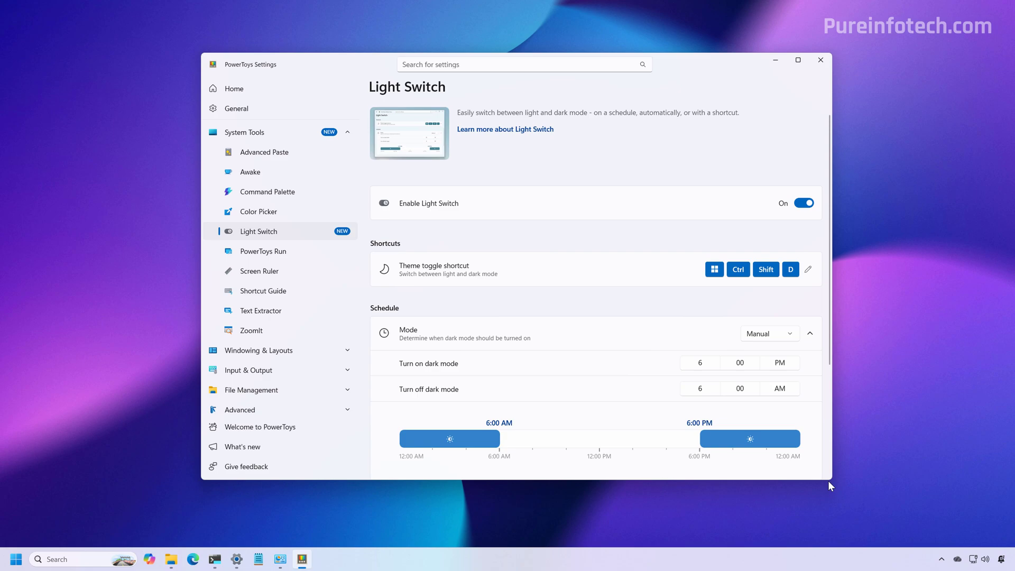
scroll("down", 3)
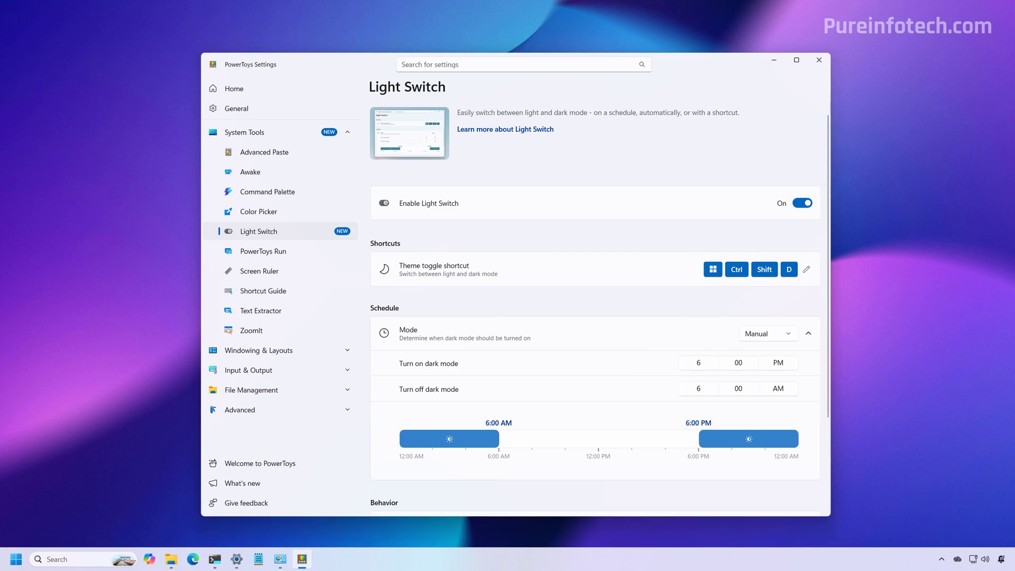
mouse_move(588, 220)
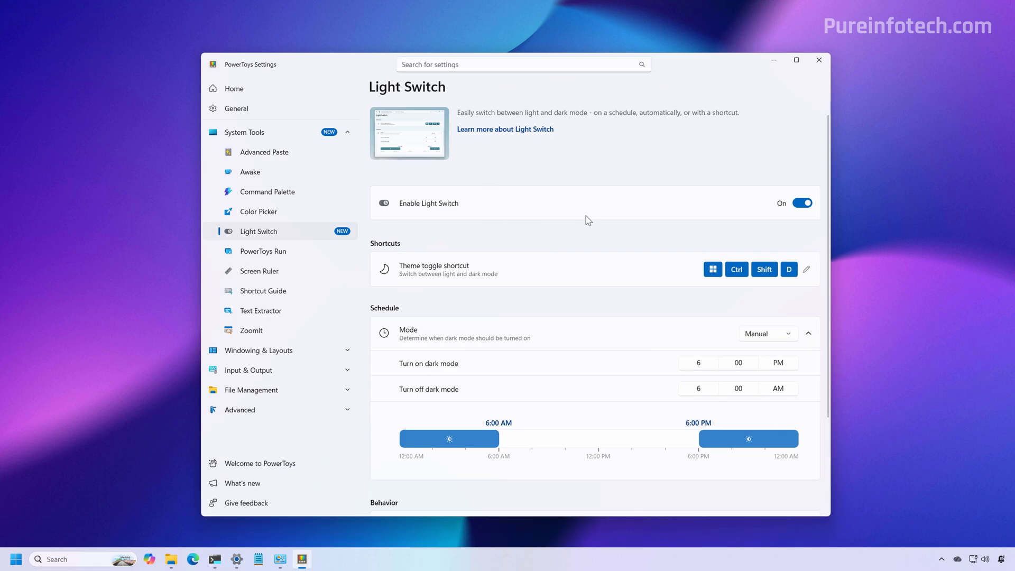
left_click(803, 203)
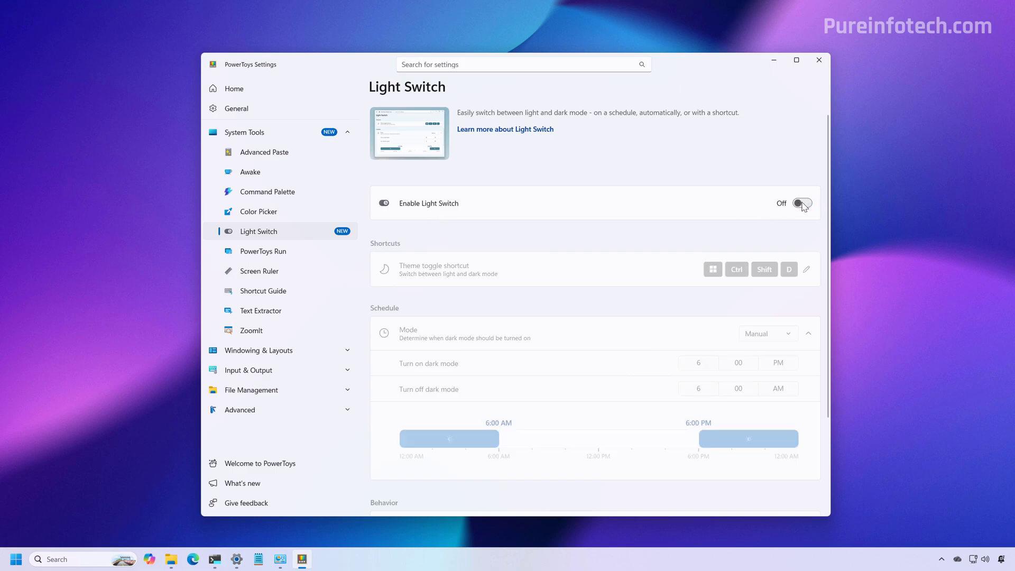
left_click(803, 203)
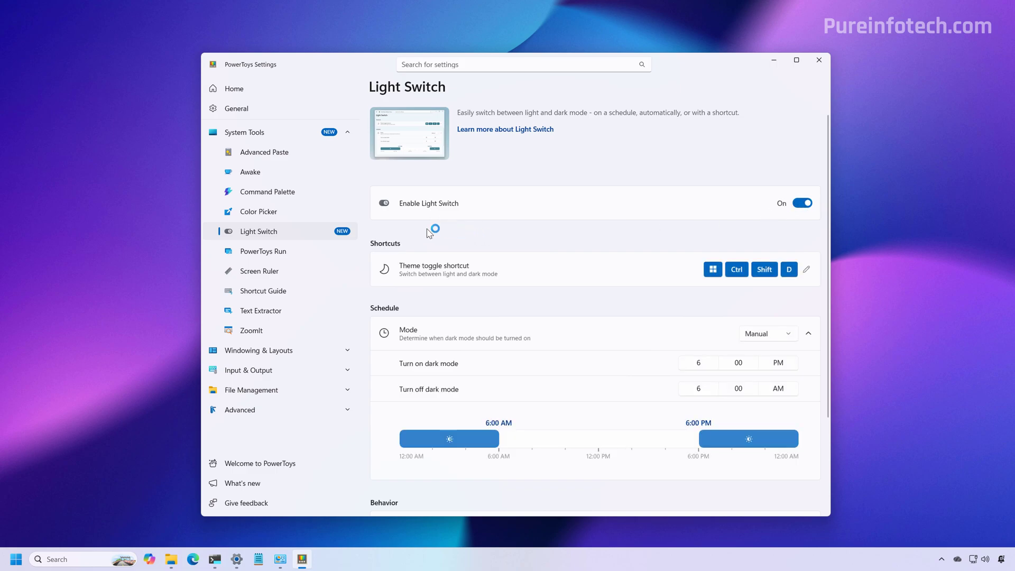
mouse_move(455, 247)
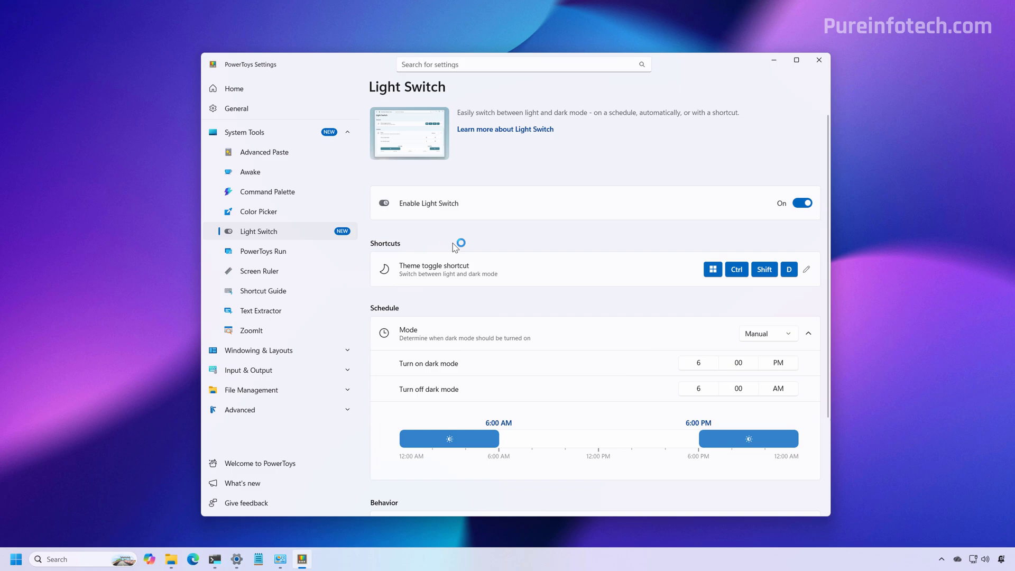
mouse_move(761, 289)
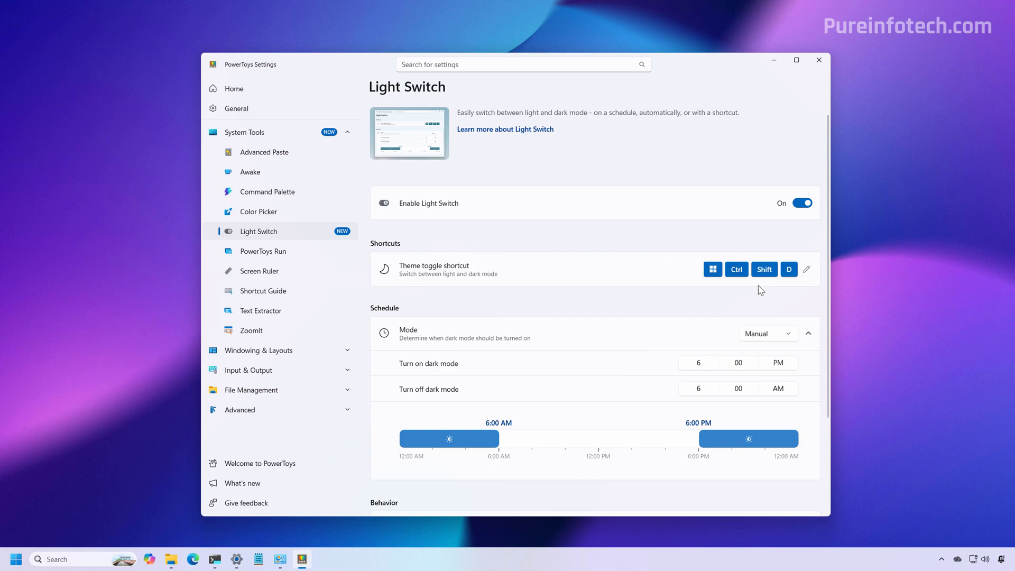
mouse_move(803, 295)
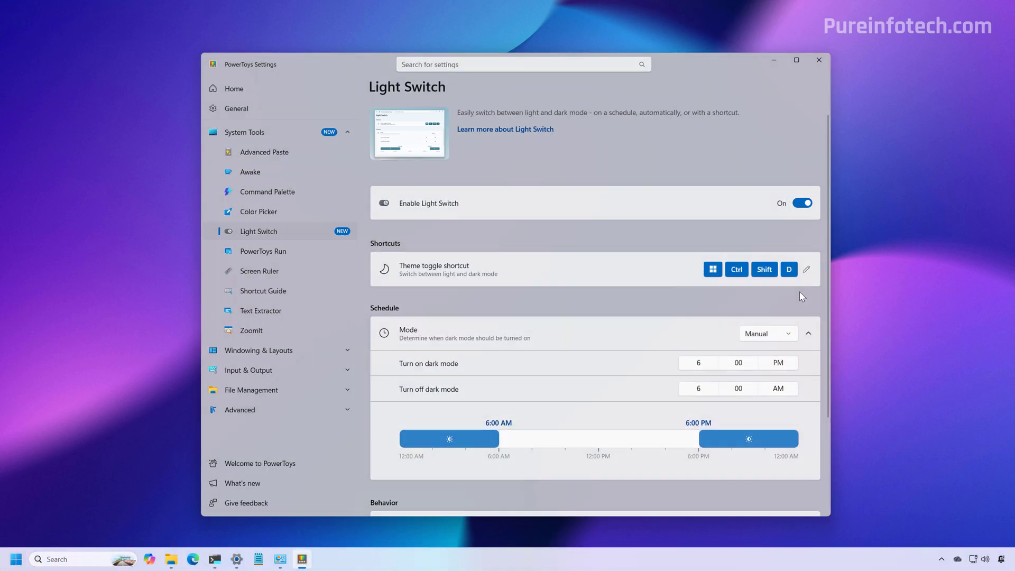
- Try the Sunset to sunrise mode, then set the Light Switch Mode back to Manual
scroll("down", 3)
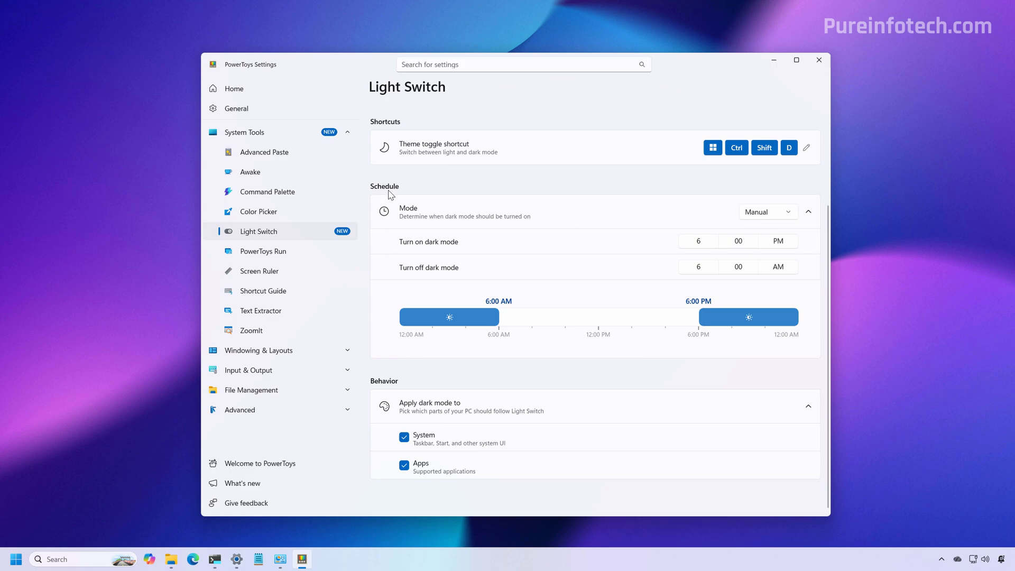
mouse_move(453, 190)
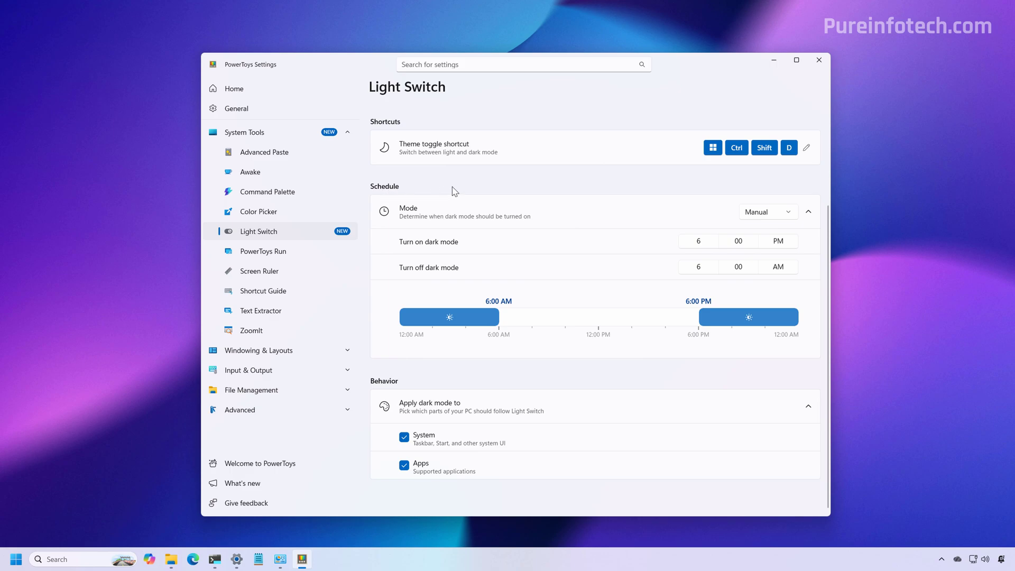
left_click(769, 212)
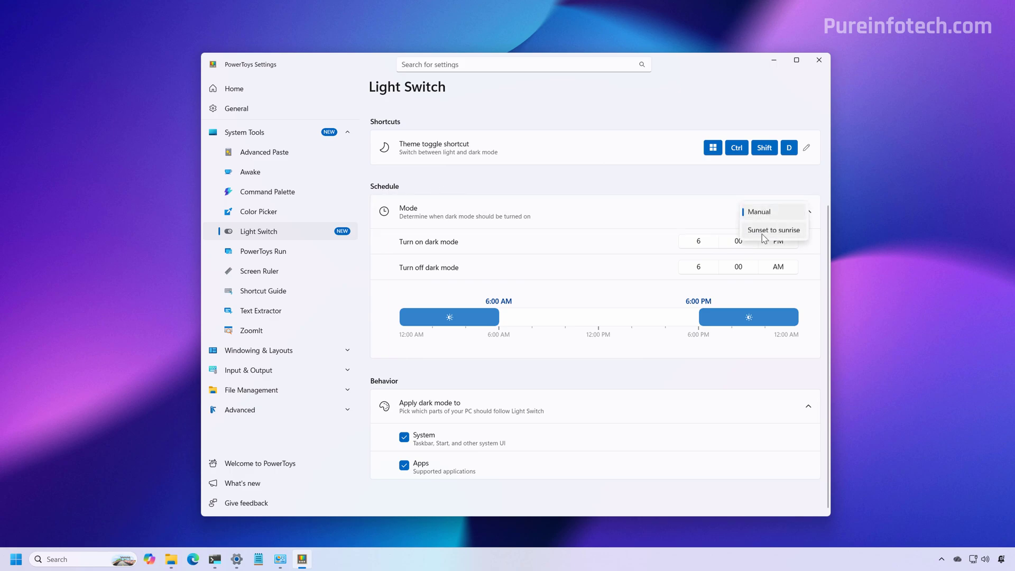
left_click(774, 229)
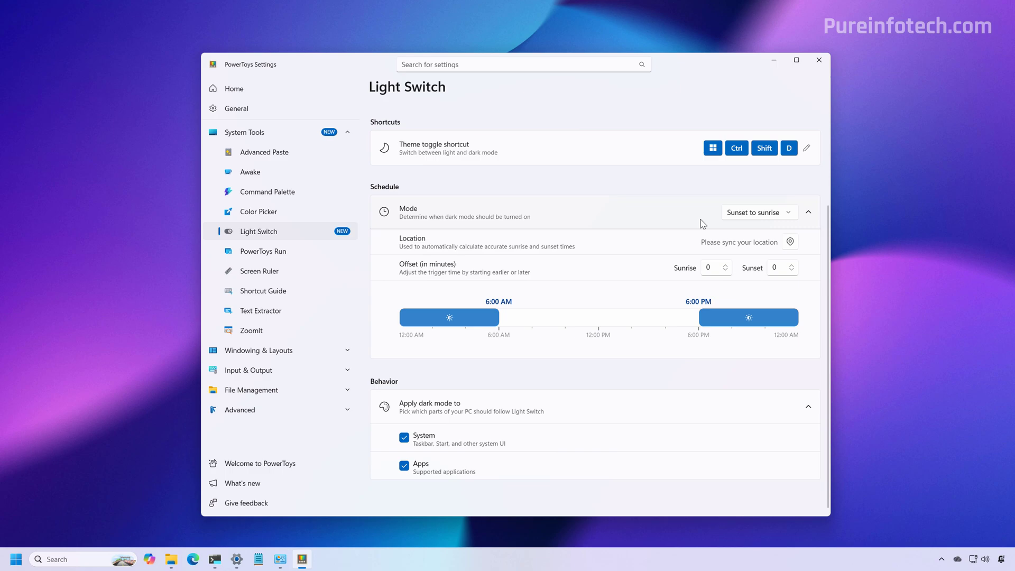
mouse_move(711, 233)
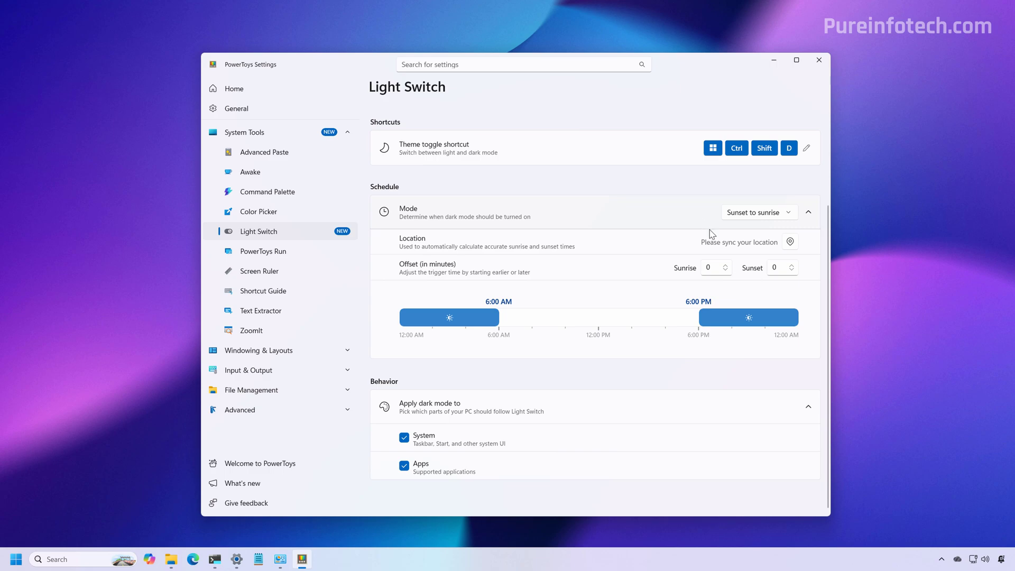
mouse_move(680, 215)
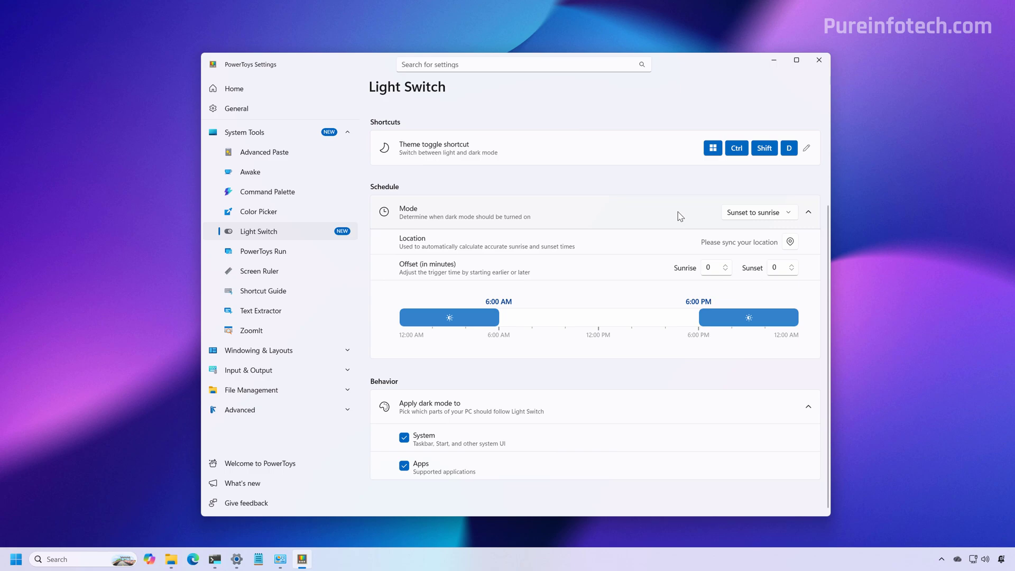
mouse_move(435, 275)
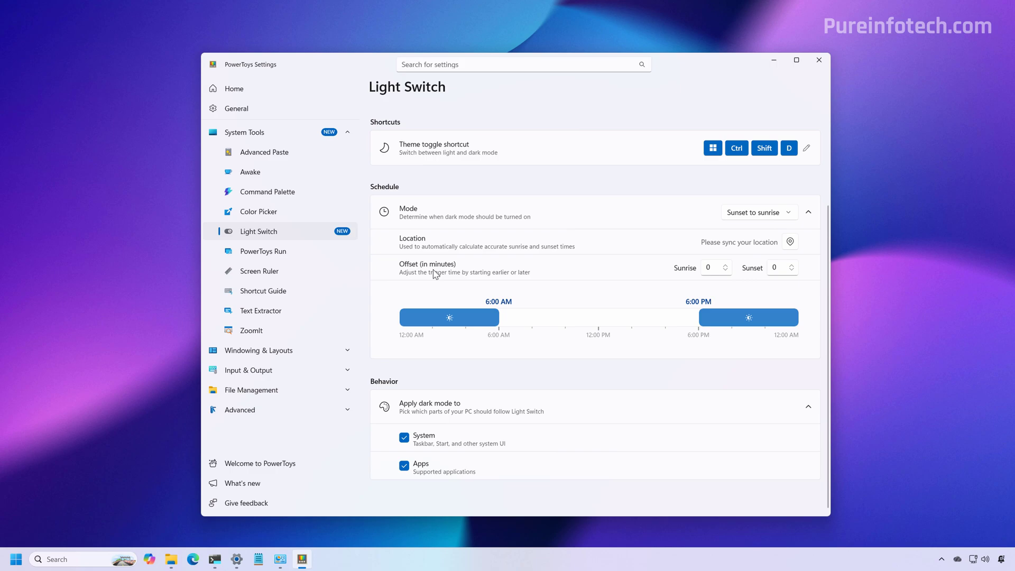
mouse_move(702, 276)
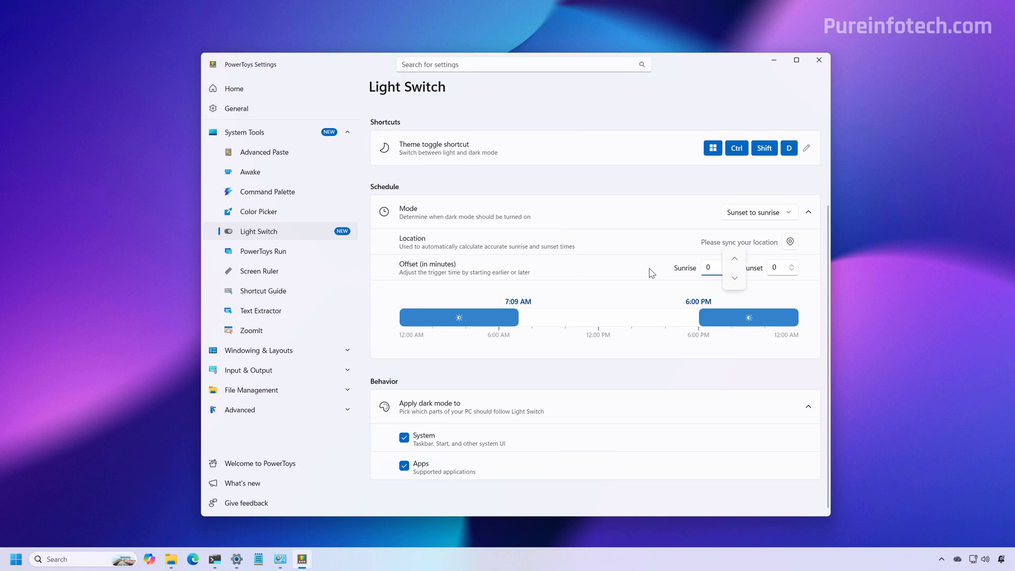
left_click(710, 267)
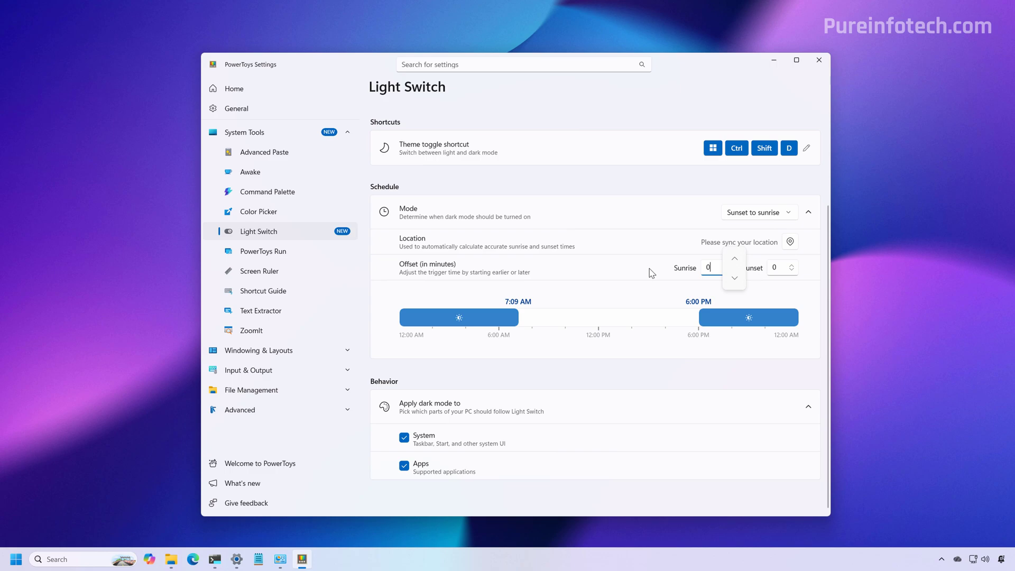
left_click(759, 212)
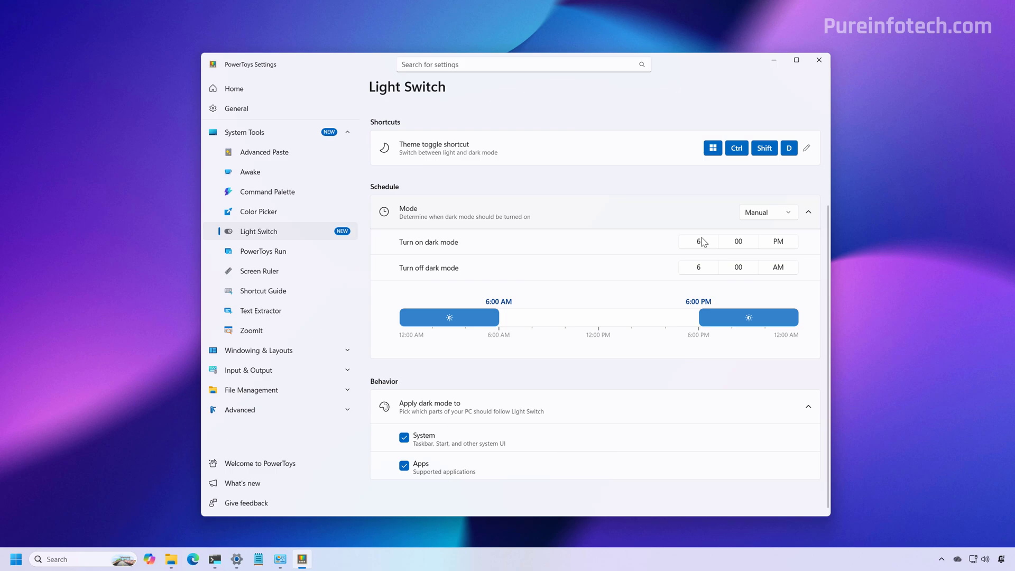
- Set Turn on dark mode to 7:00 PM and Turn off dark mode to 9:00 AM
left_click(698, 241)
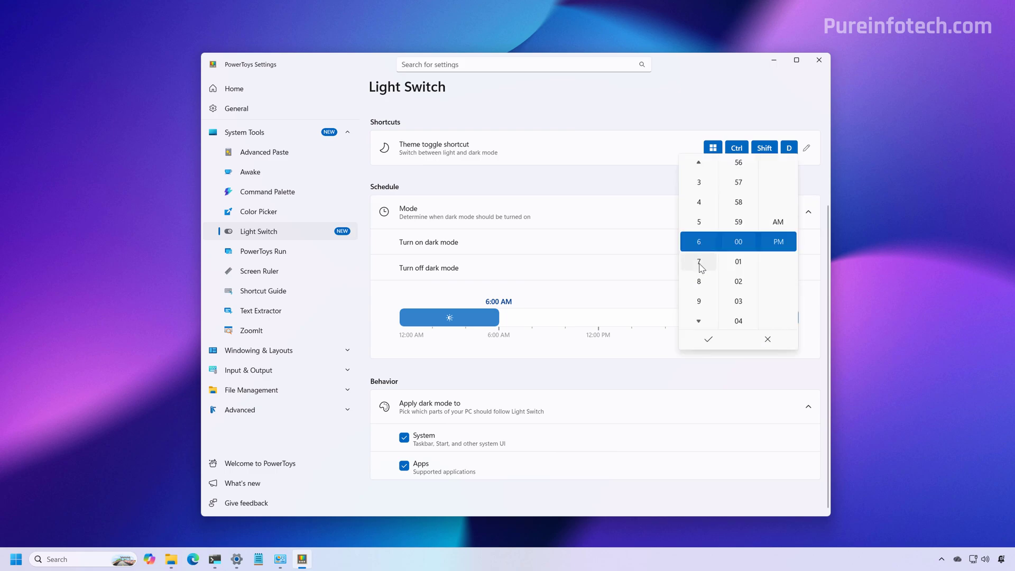
left_click(698, 261)
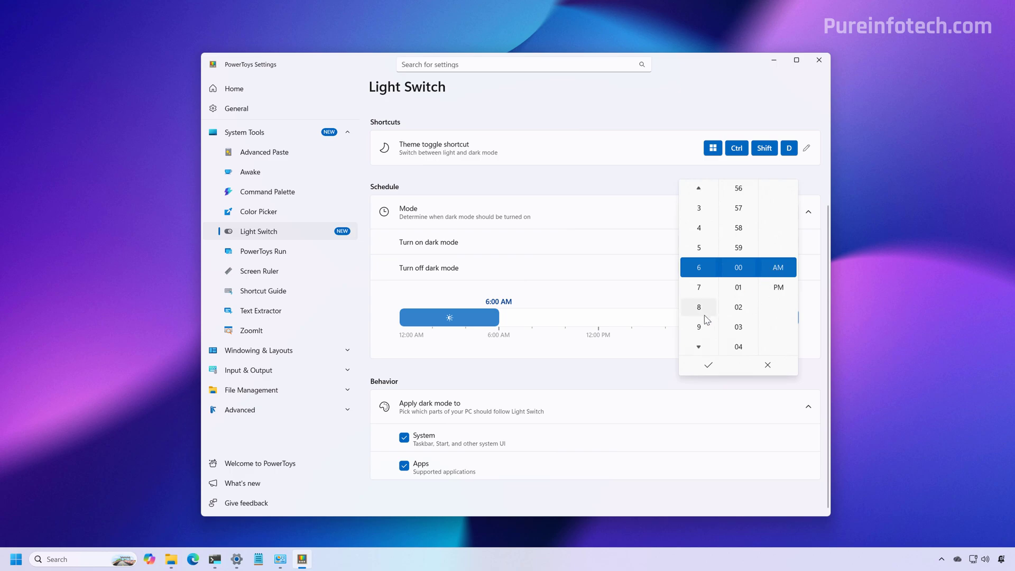
left_click(708, 365)
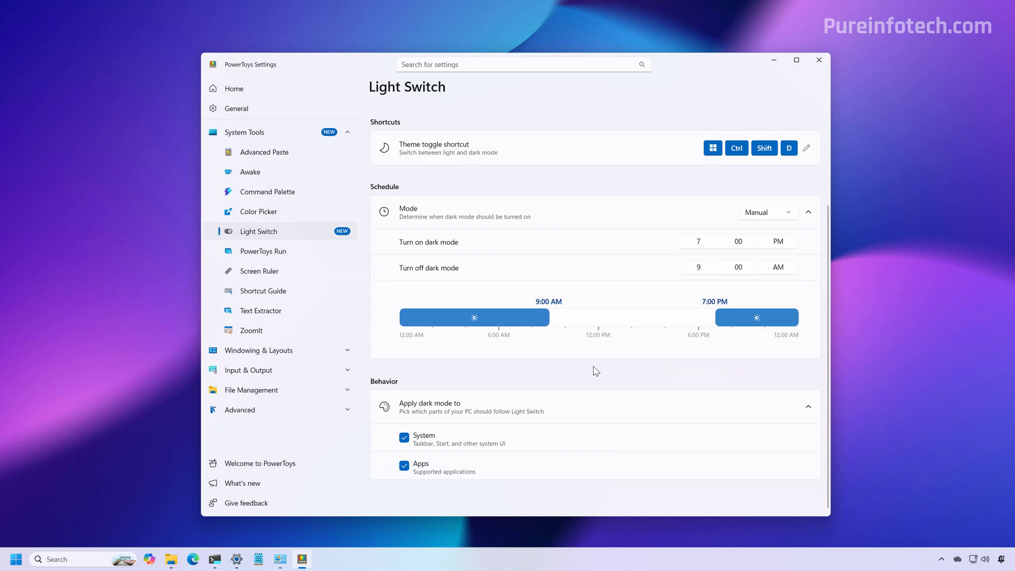
mouse_move(402, 389)
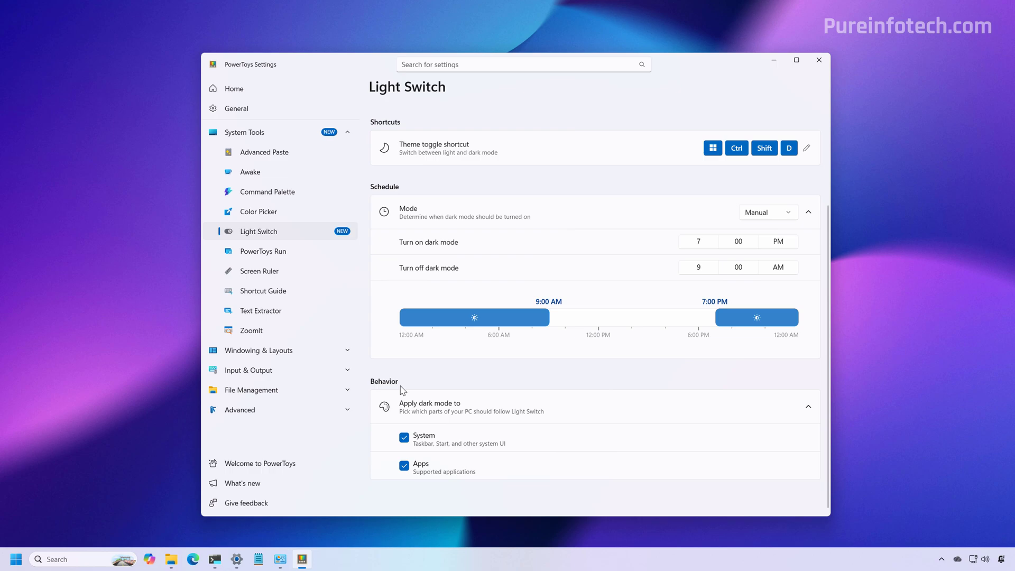
mouse_move(449, 459)
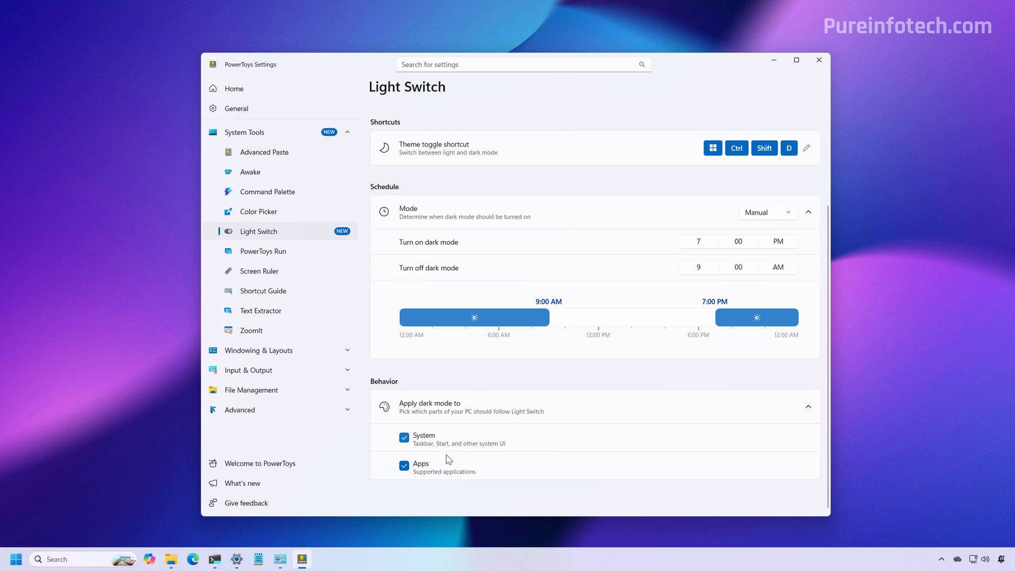
mouse_move(513, 390)
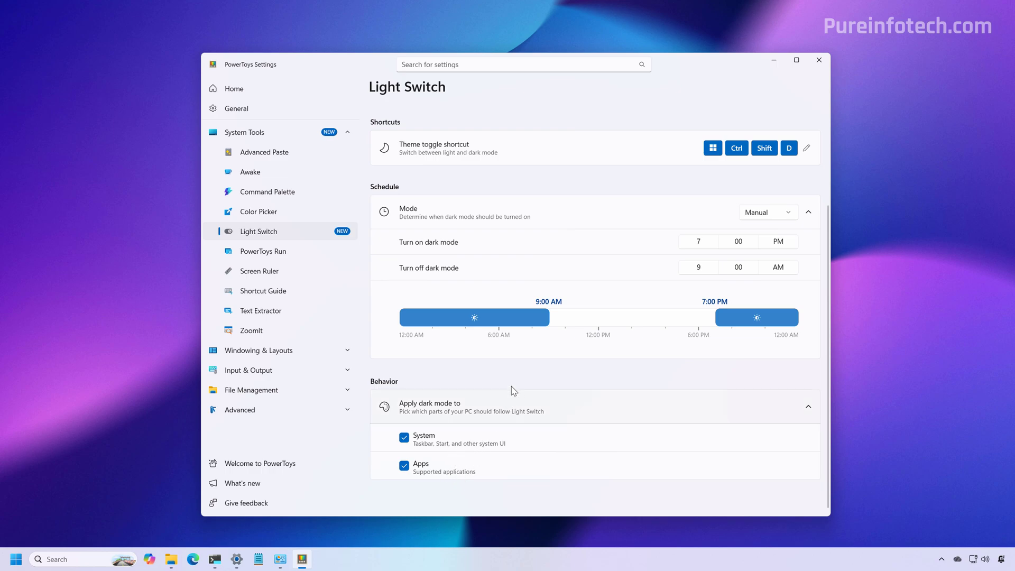
mouse_move(512, 381)
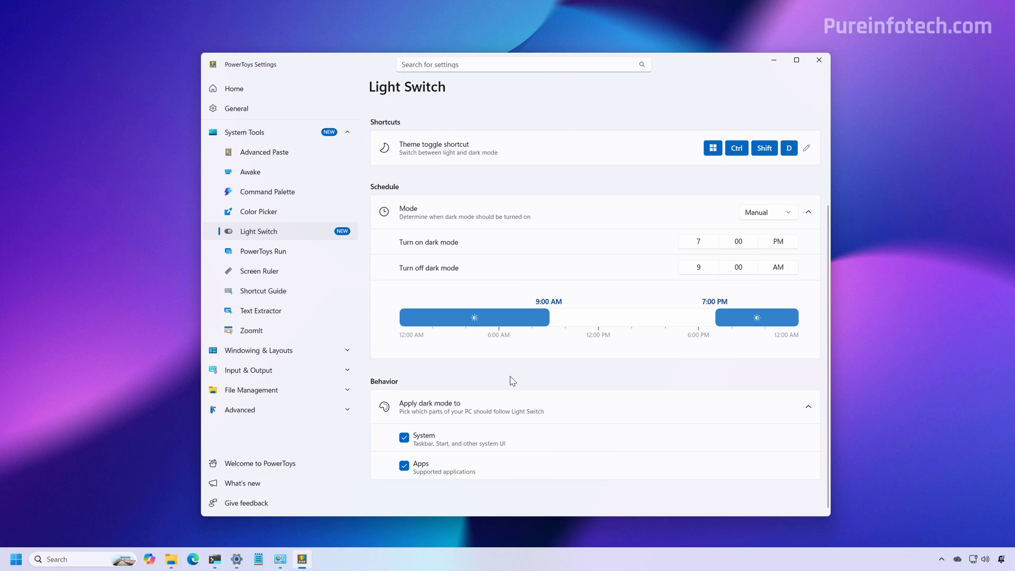
mouse_move(466, 429)
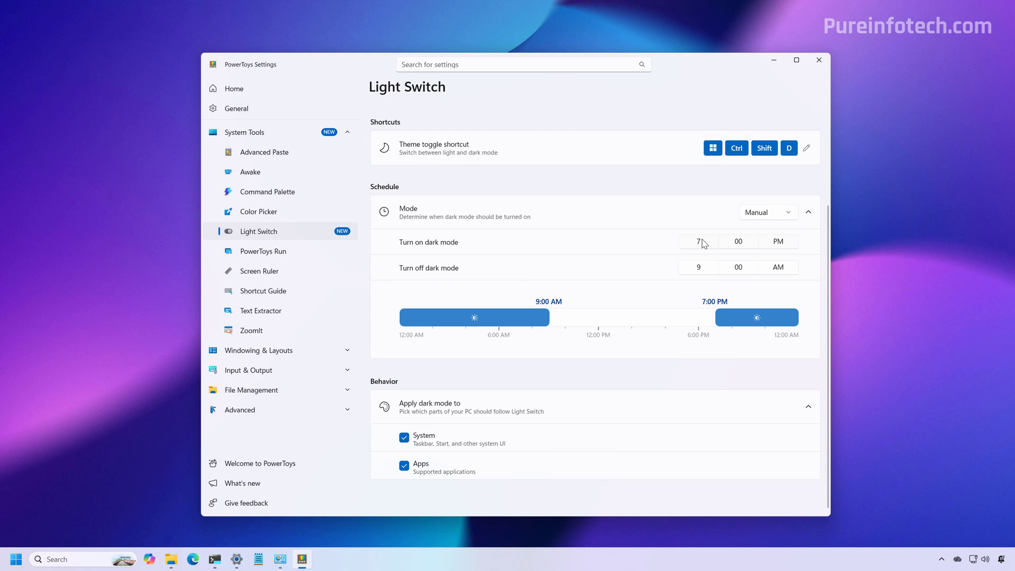
- Set dark mode on at 9:59 AM and off at 10:00 PM, then check the 9:58 AM clock
left_click(698, 242)
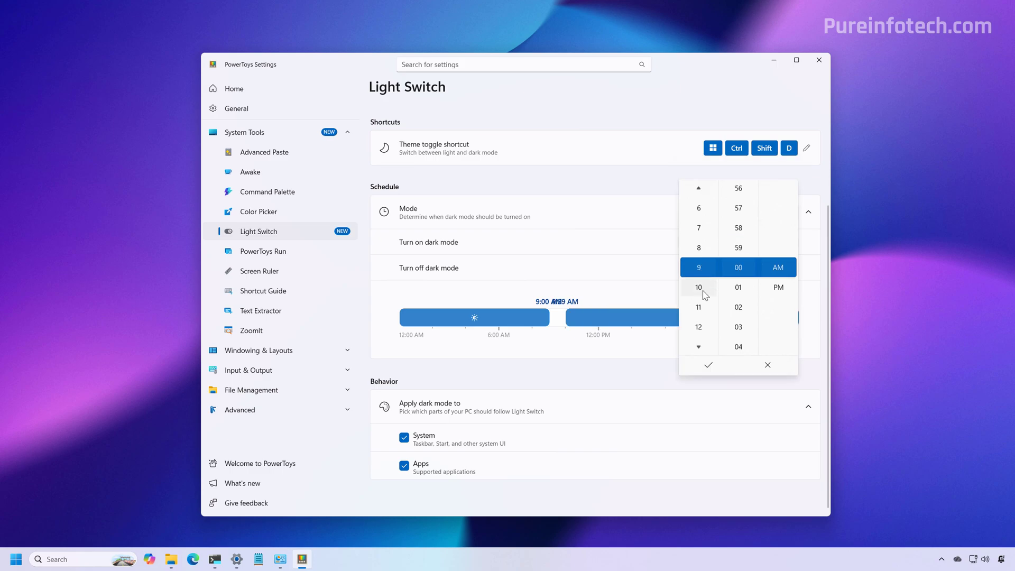
left_click(699, 287)
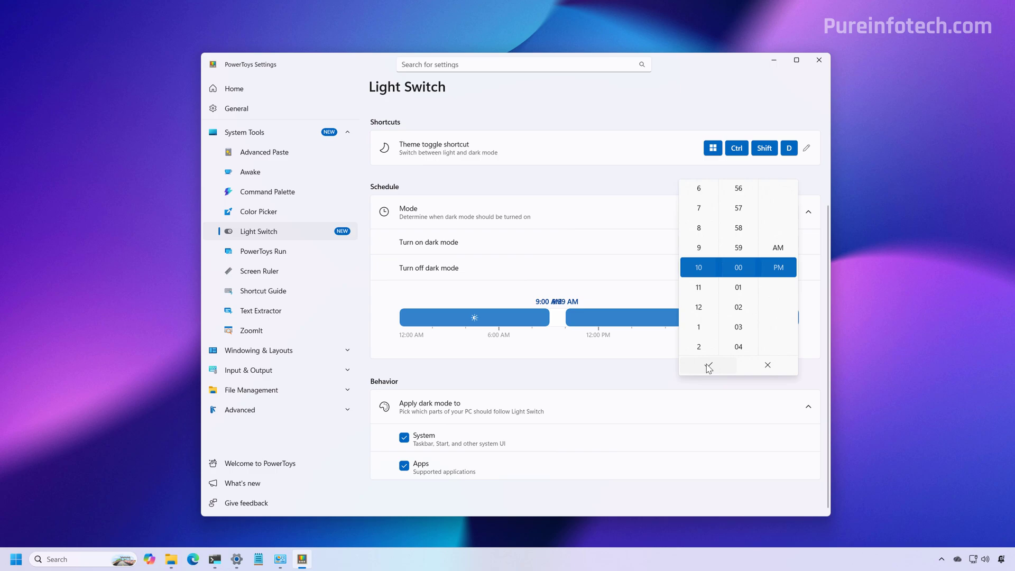
left_click(708, 366)
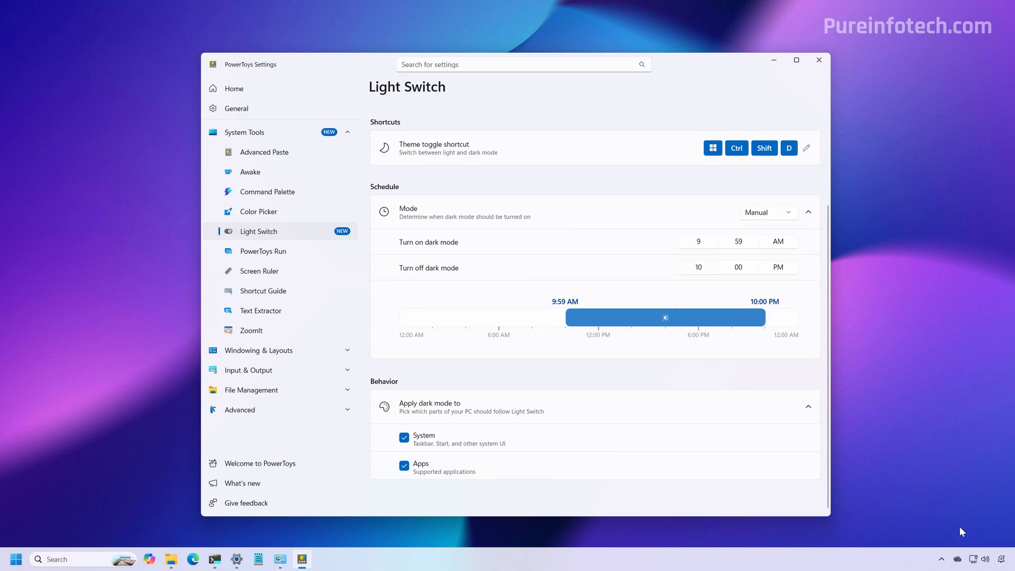
left_click(1002, 560)
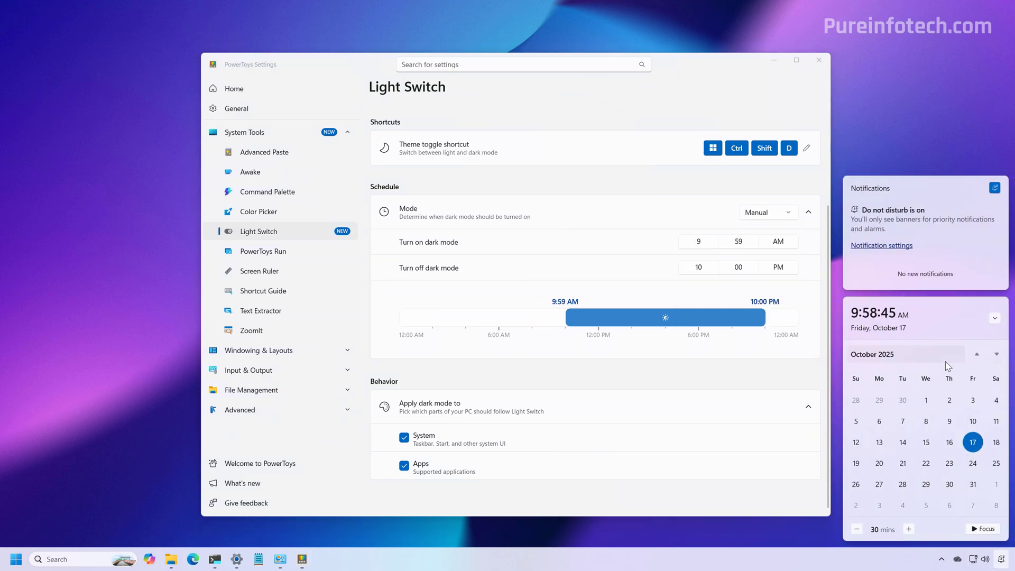